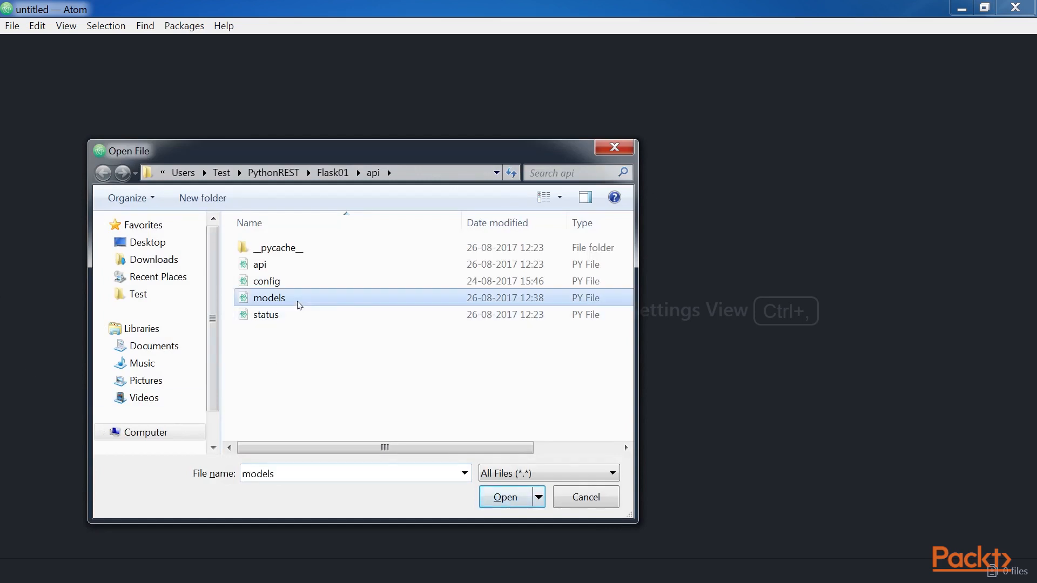
- Open models.py from the Flask01 project's api folder in Atom
click(505, 497)
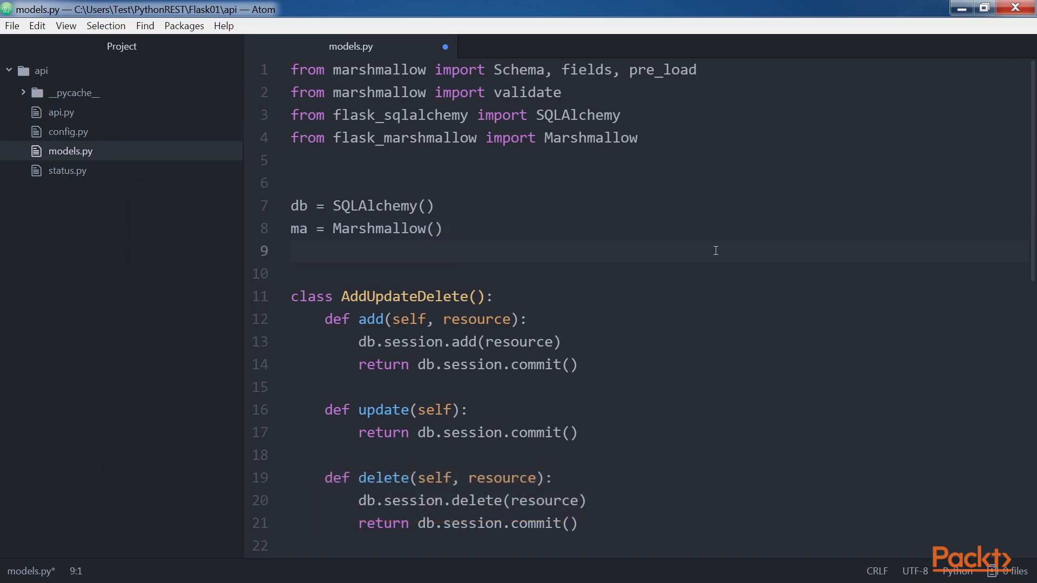
double_click(399, 114)
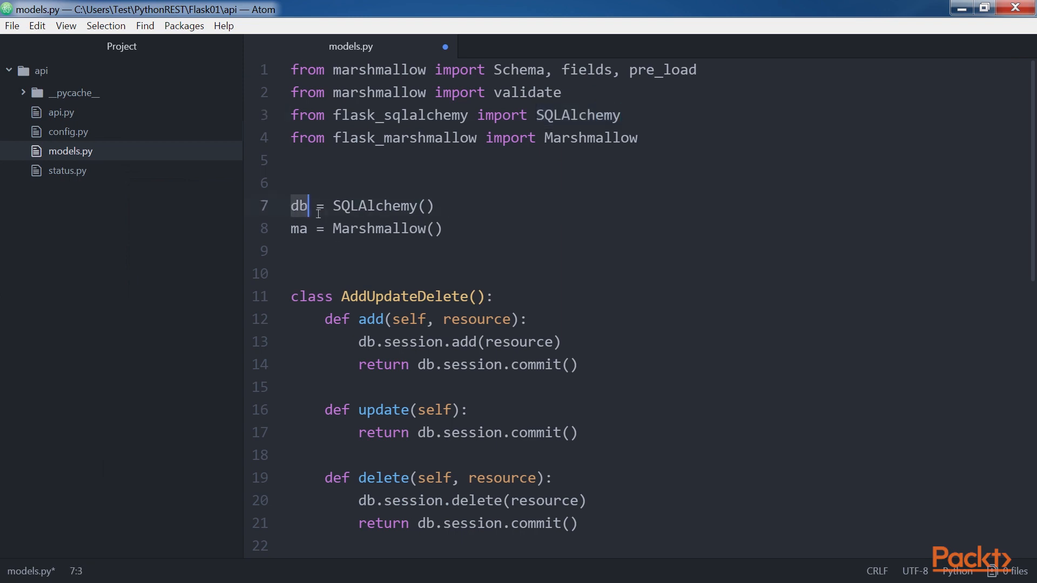
mouse_move(622, 233)
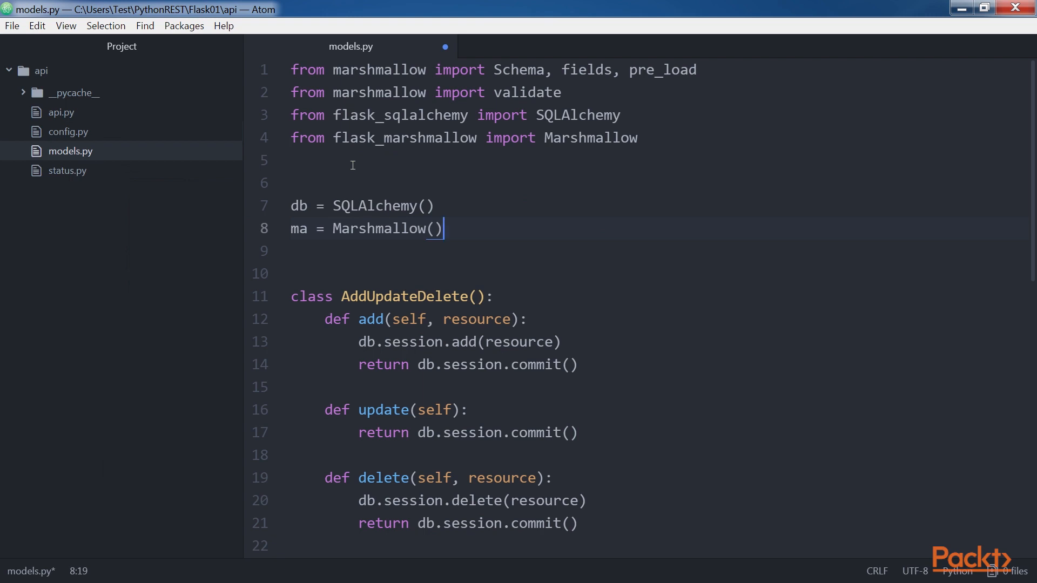
double_click(403, 137)
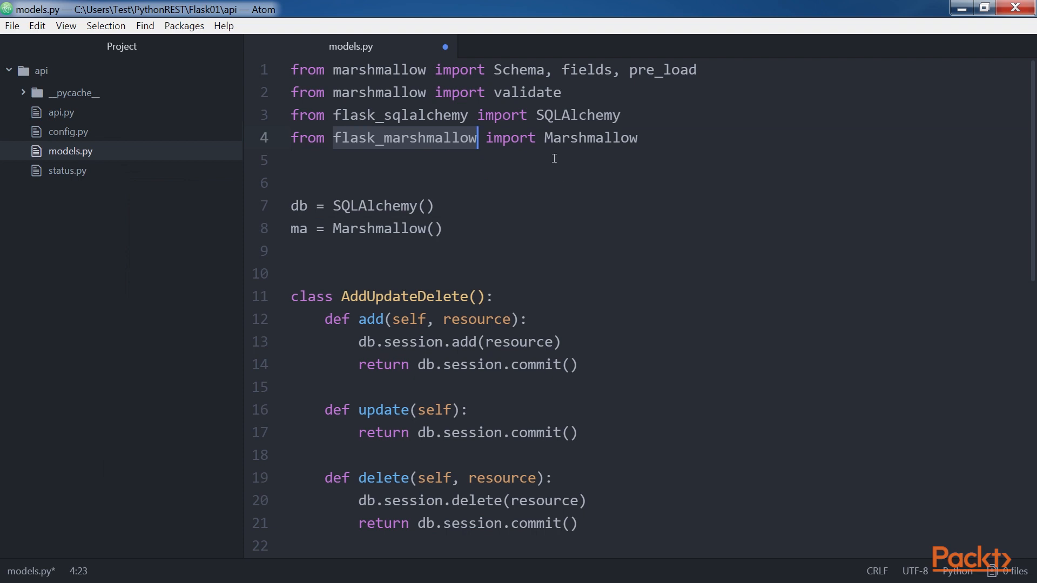
double_click(298, 228)
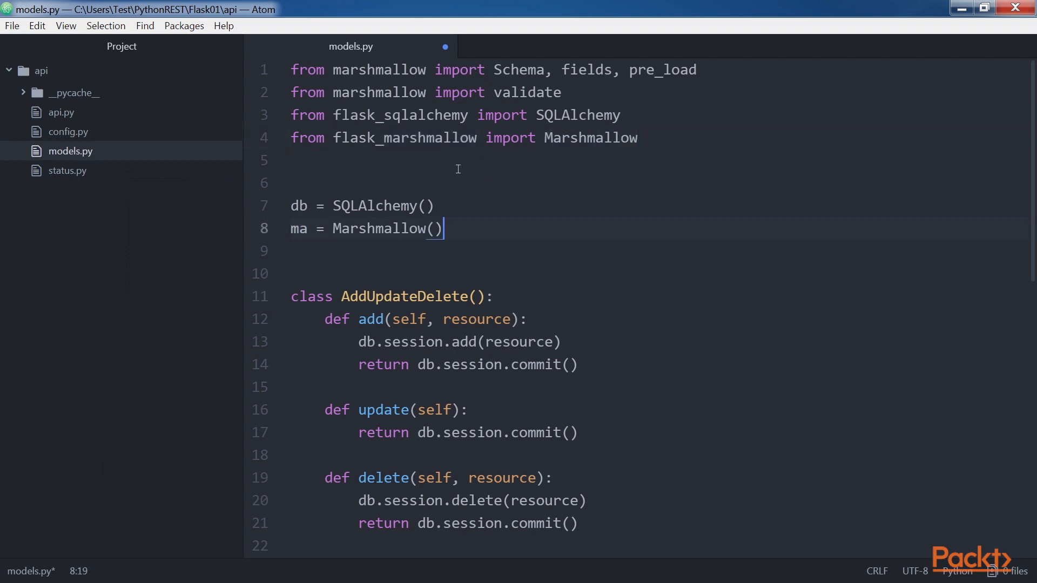
double_click(557, 114)
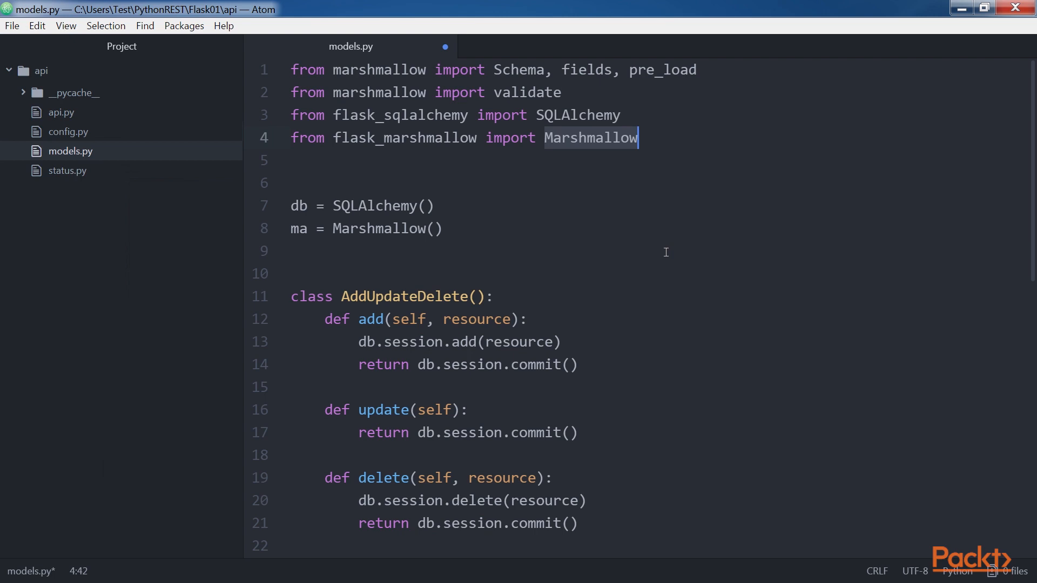
double_click(379, 228)
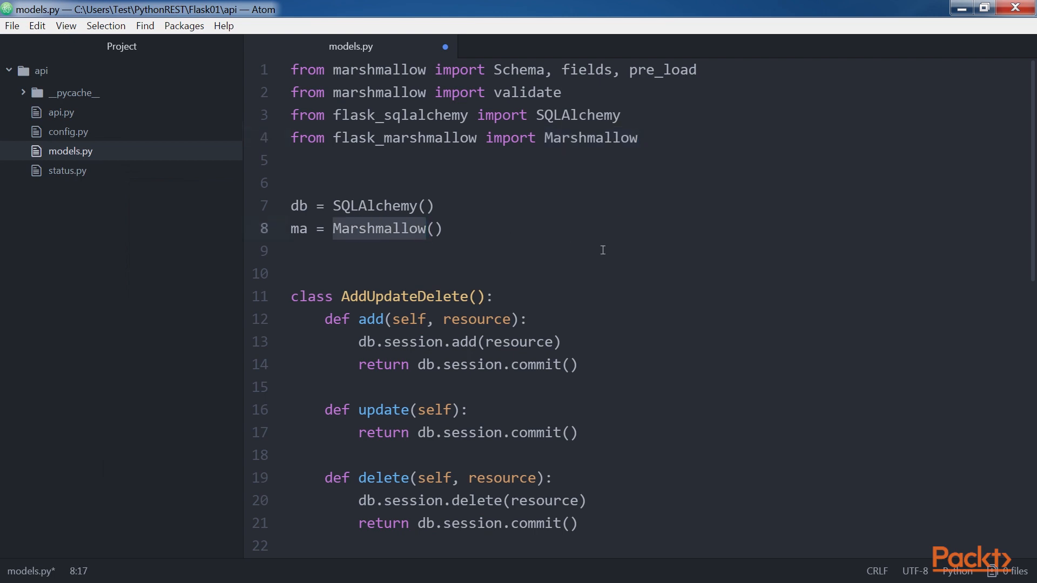
click(428, 228)
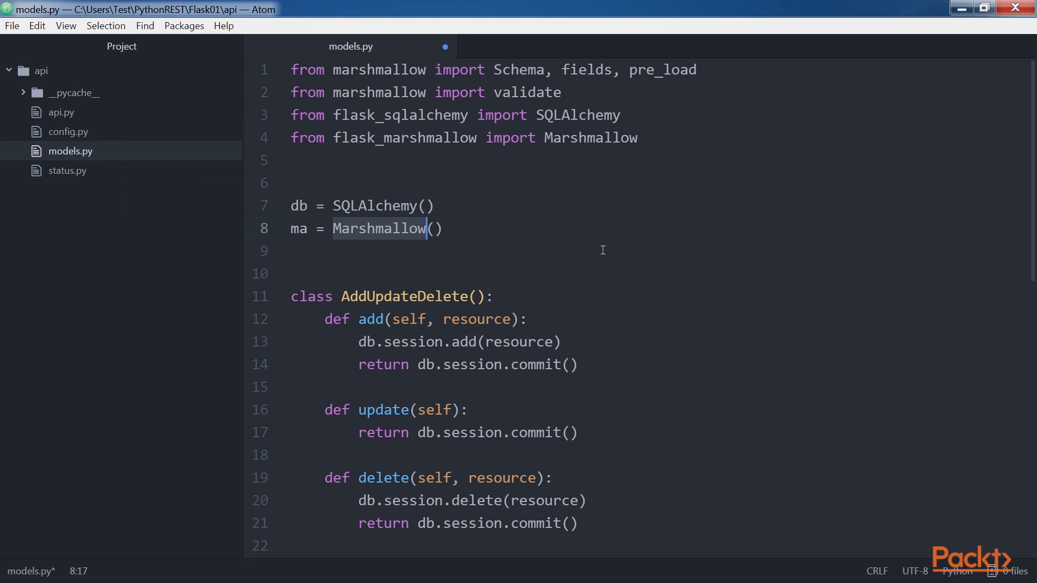
click(308, 228)
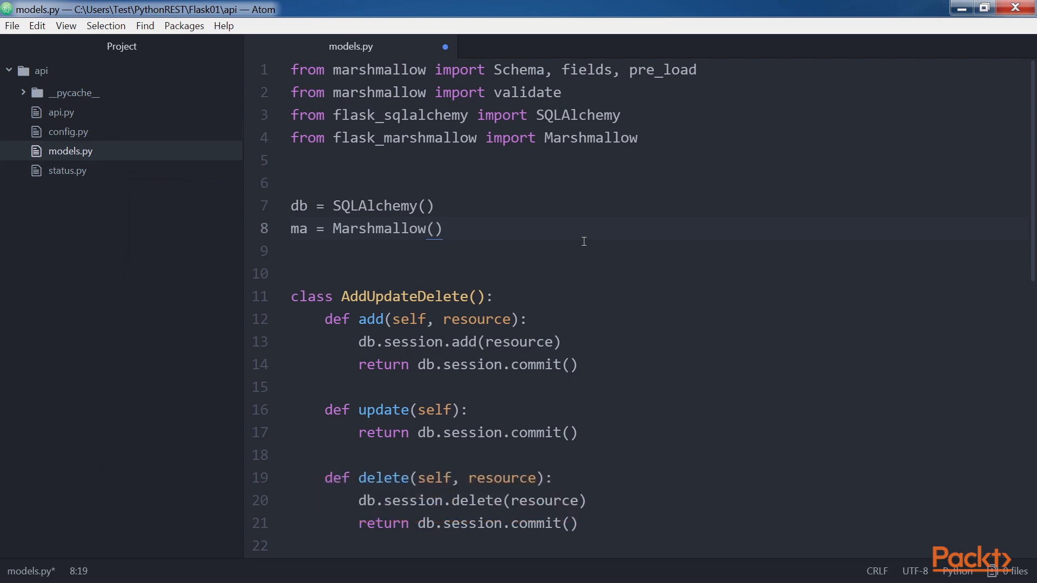
double_click(398, 296)
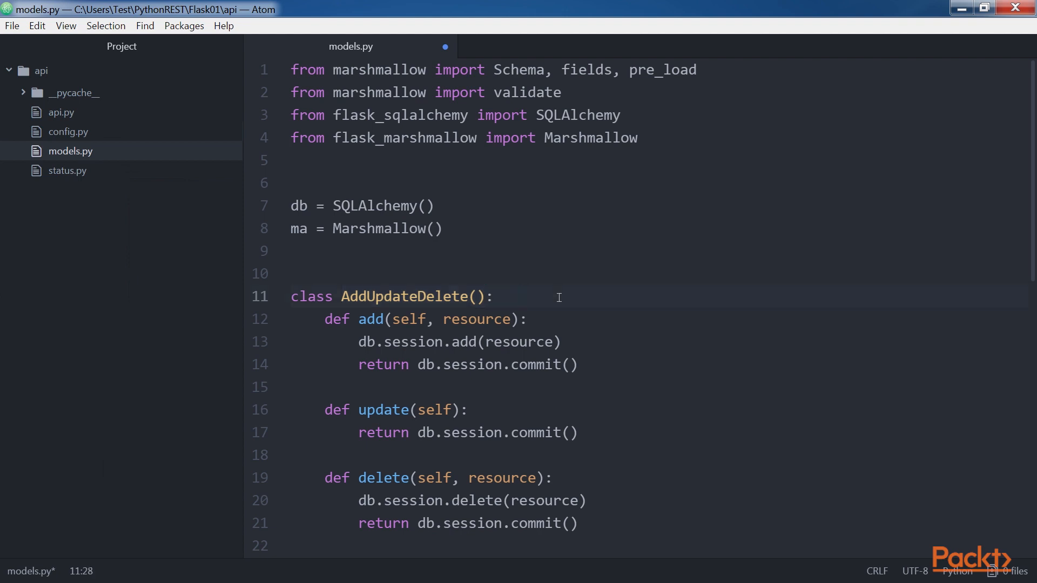
double_click(370, 318)
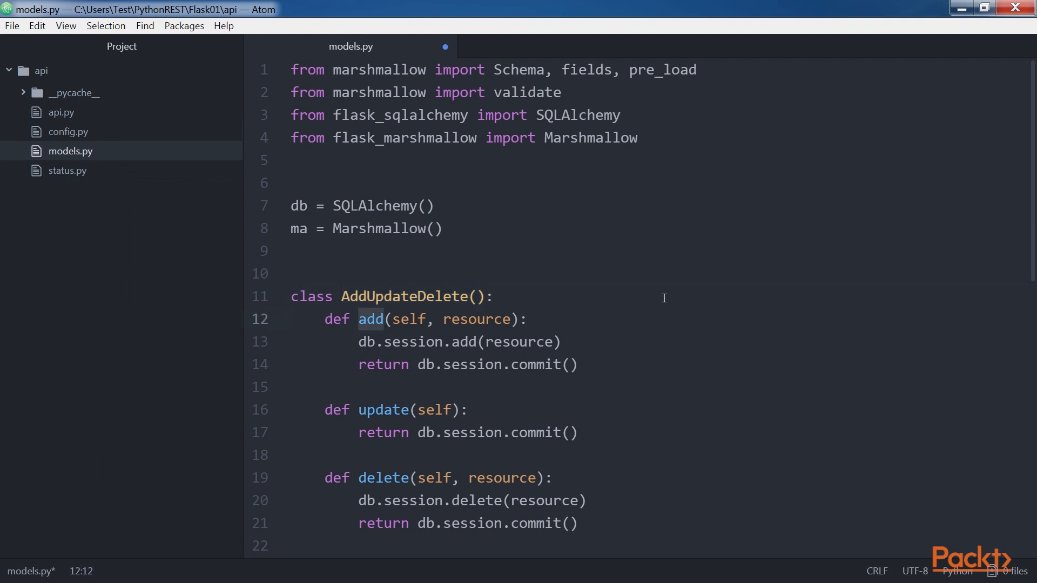
double_click(475, 319)
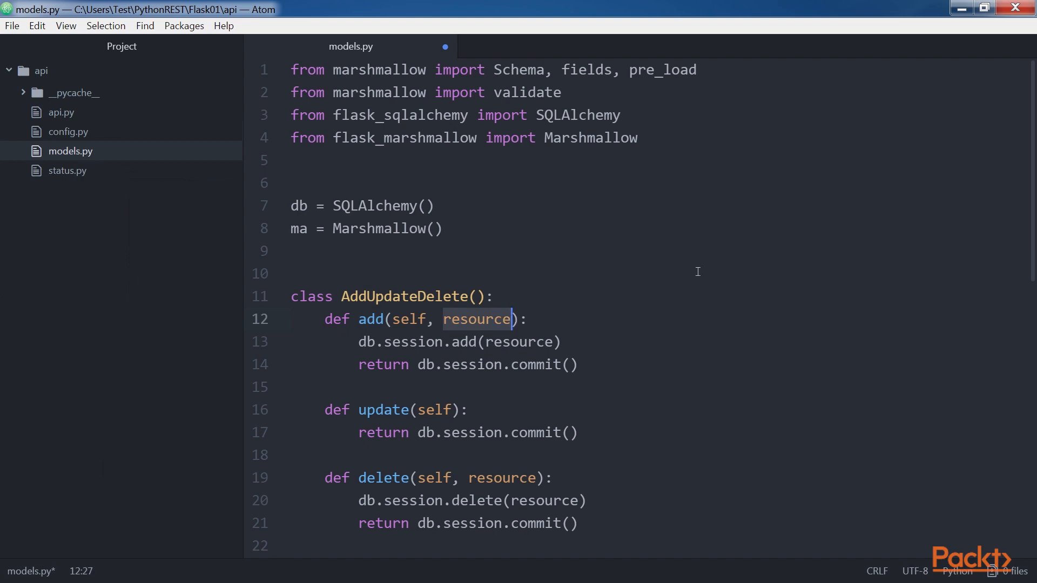
click(386, 343)
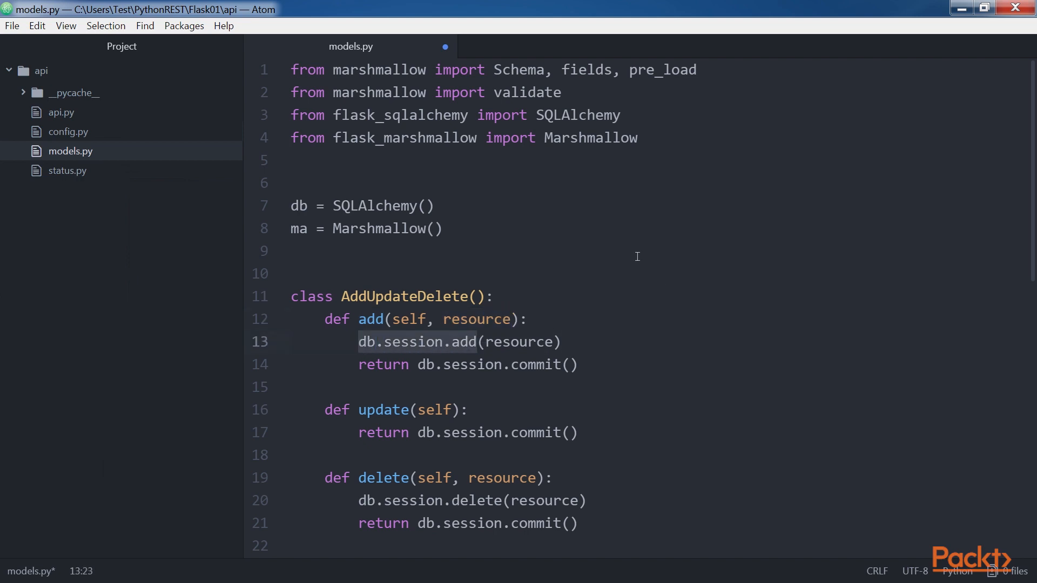
double_click(519, 343)
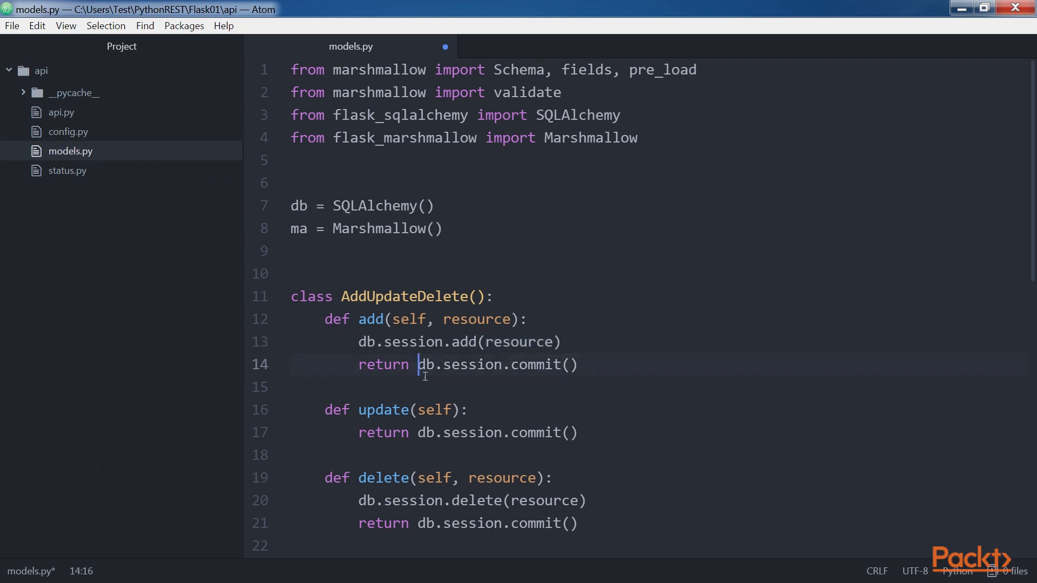
double_click(384, 409)
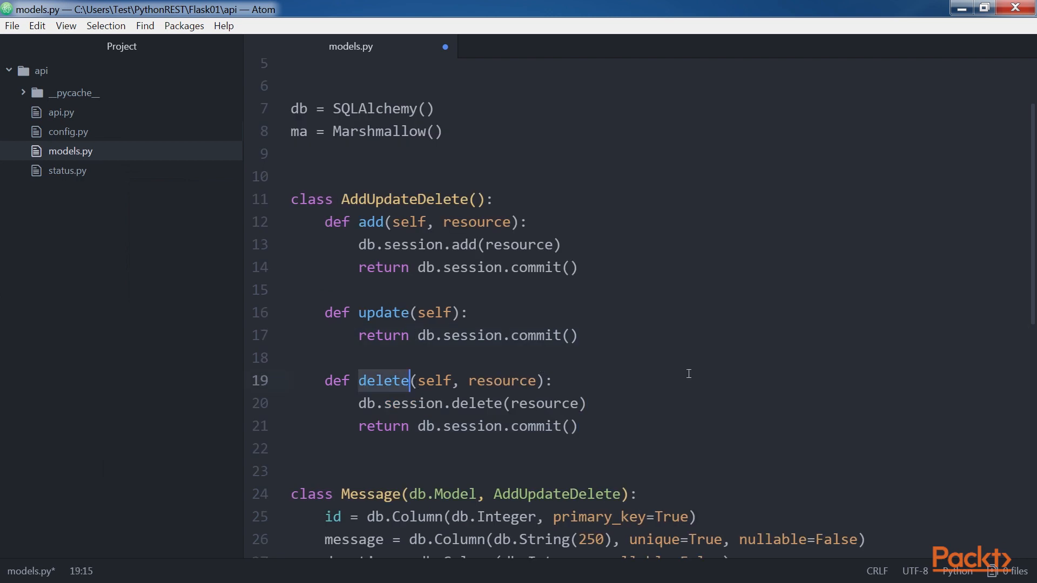
double_click(502, 380)
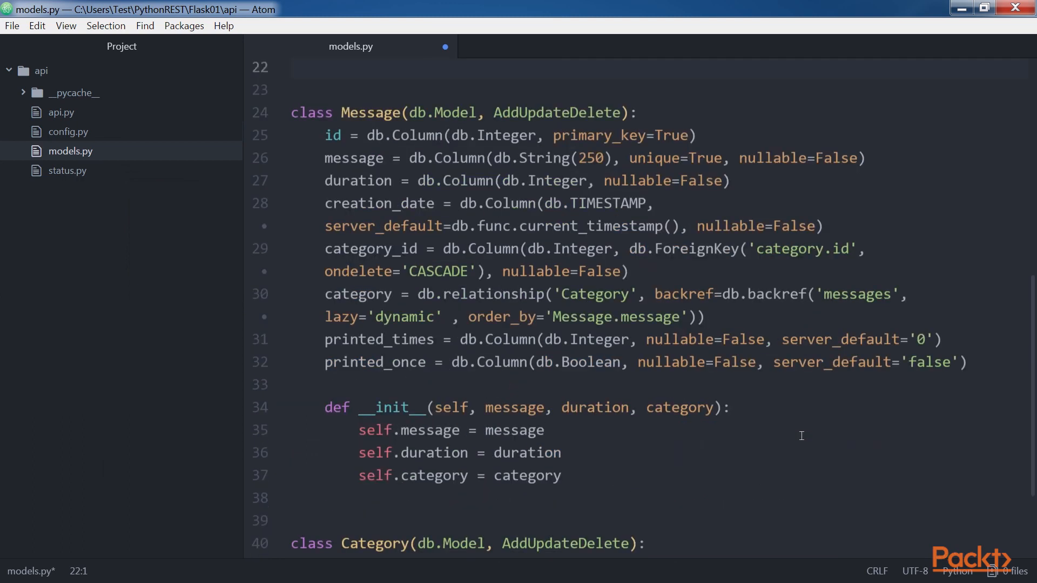
scroll(down, 3)
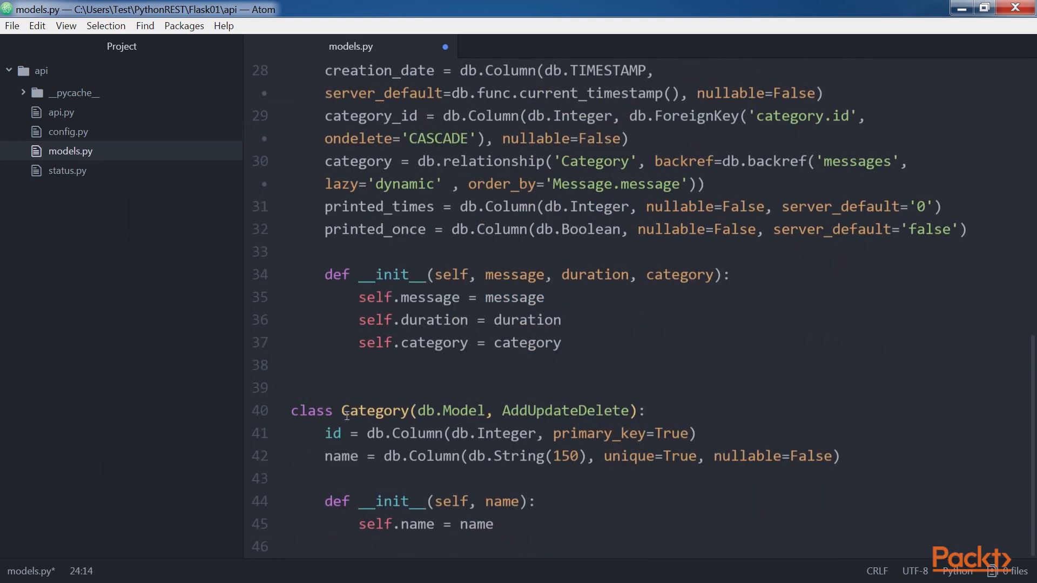
scroll(up, 3)
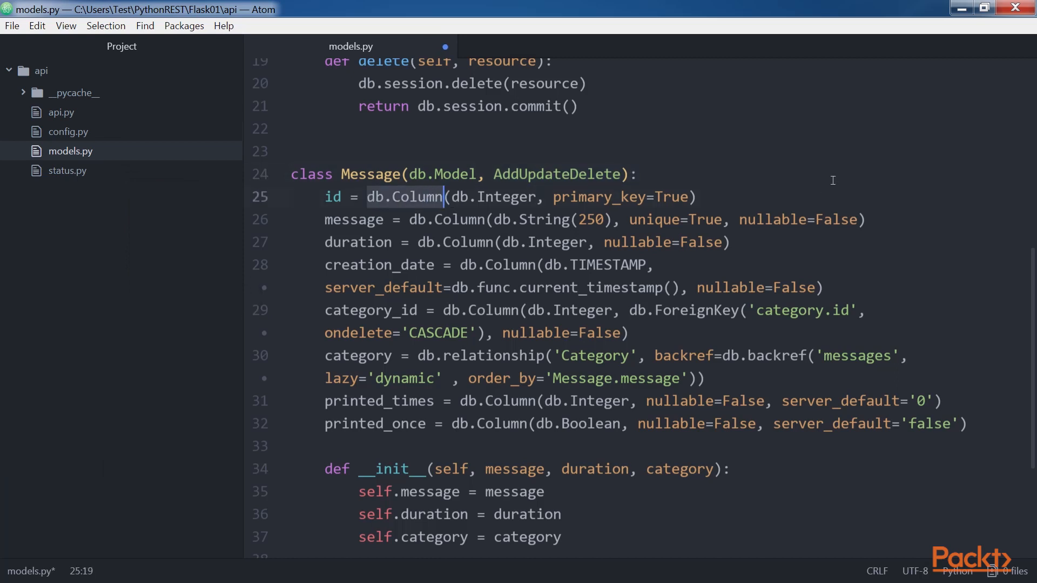
mouse_move(824, 180)
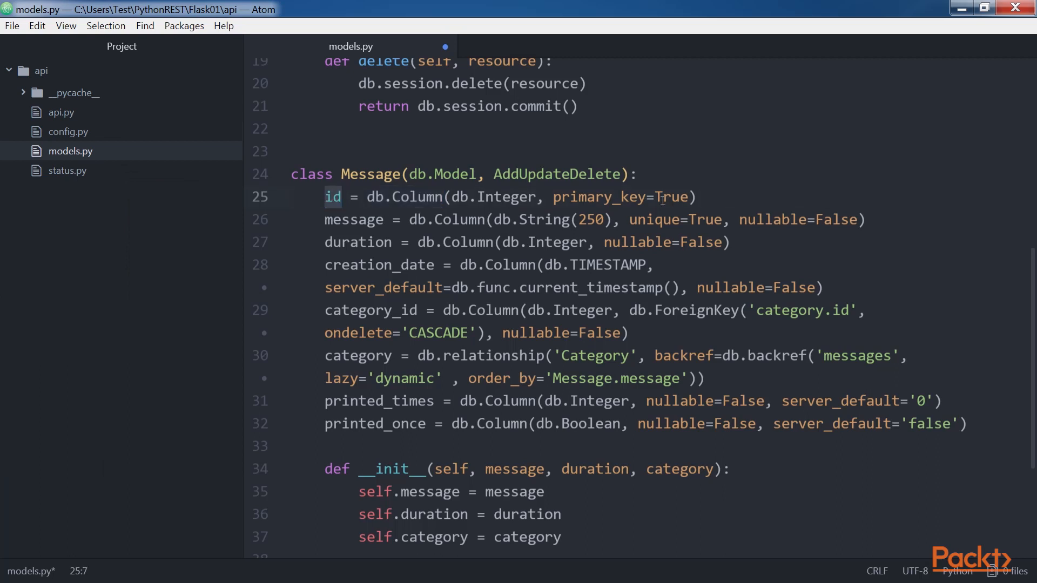
double_click(598, 196)
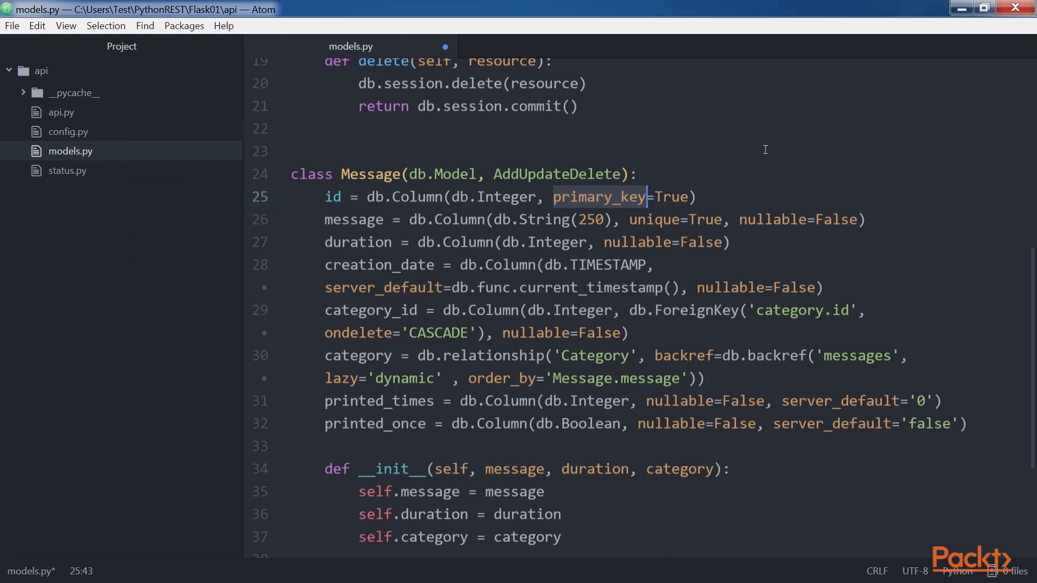
click(698, 197)
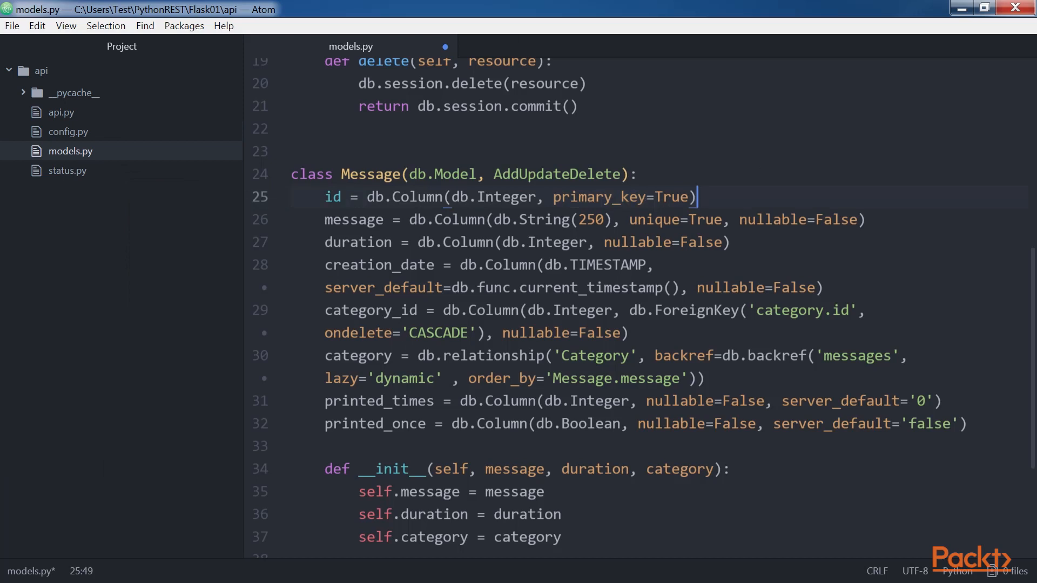
double_click(357, 356)
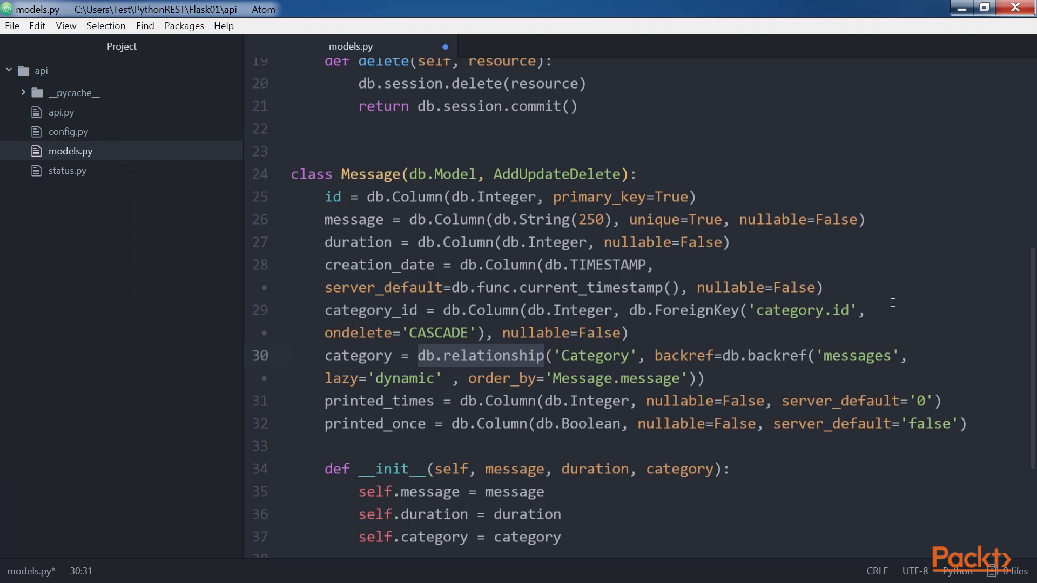
double_click(683, 355)
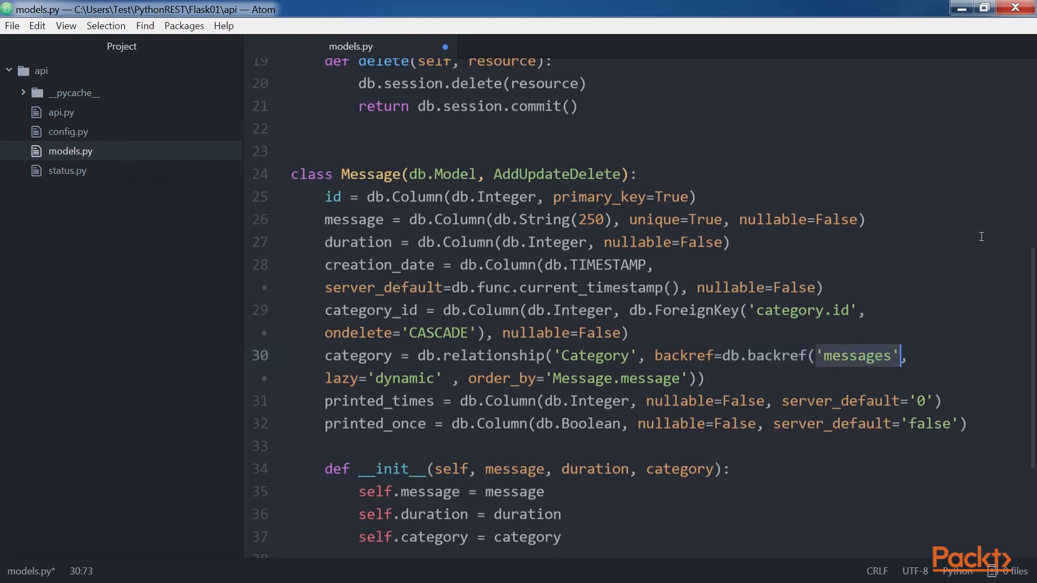
mouse_move(979, 237)
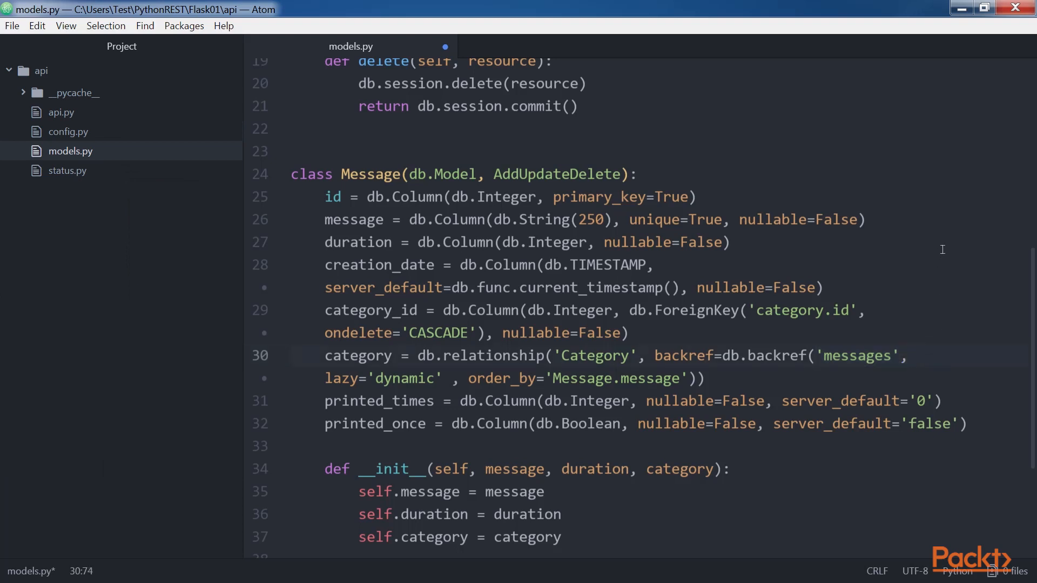
double_click(502, 378)
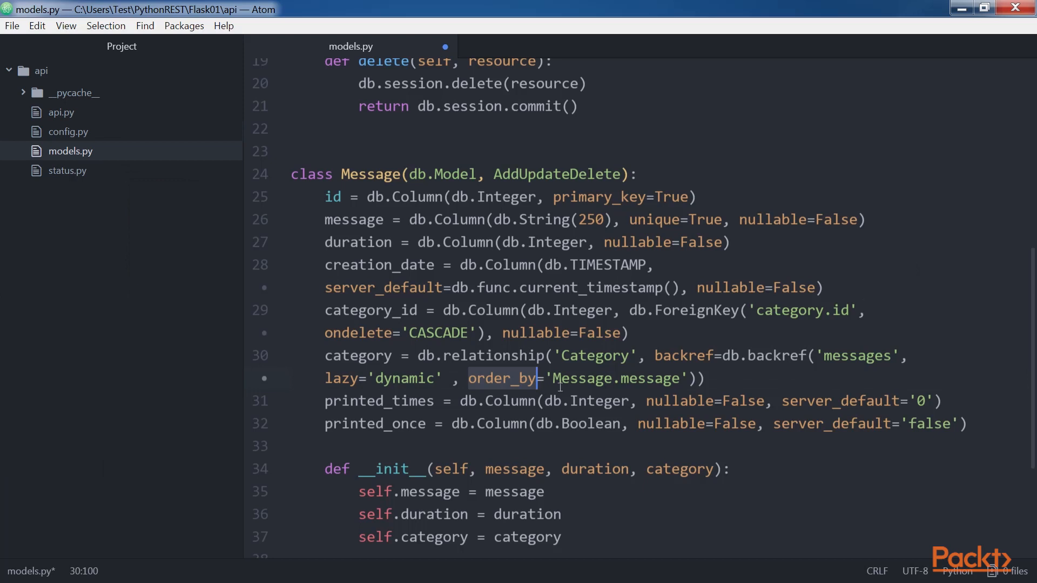
double_click(616, 378)
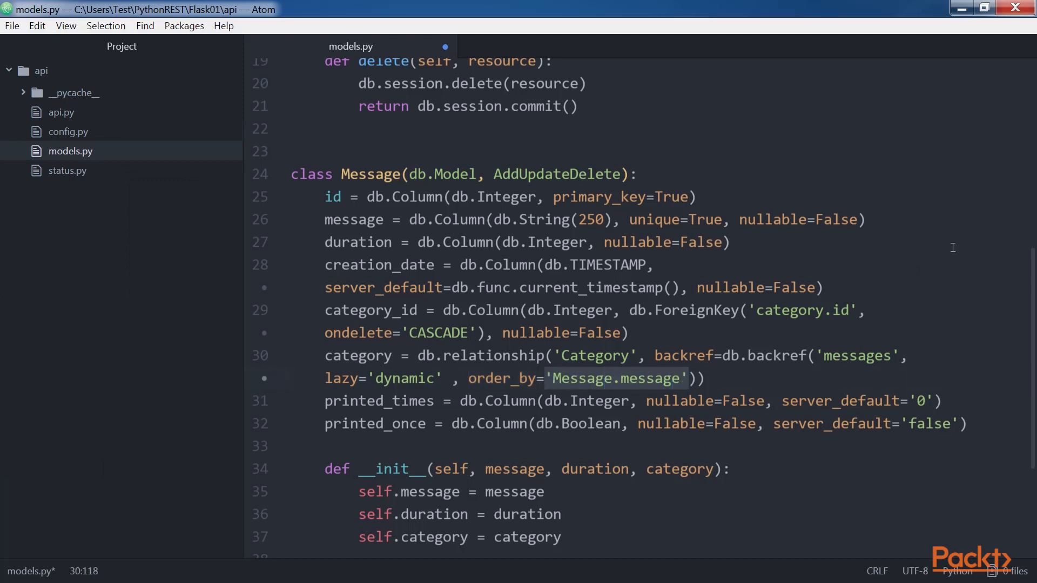
click(691, 378)
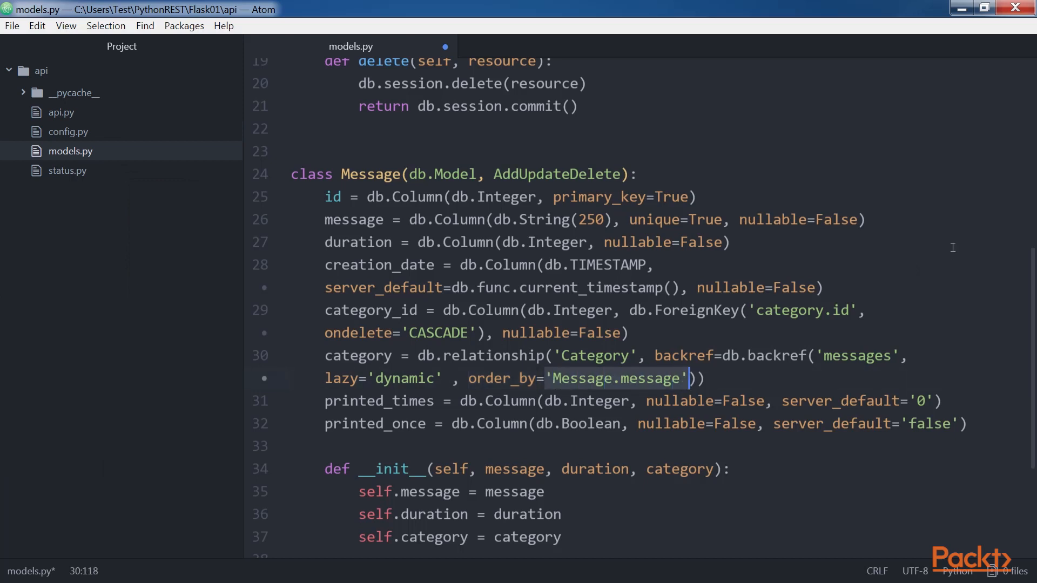
scroll(down, 3)
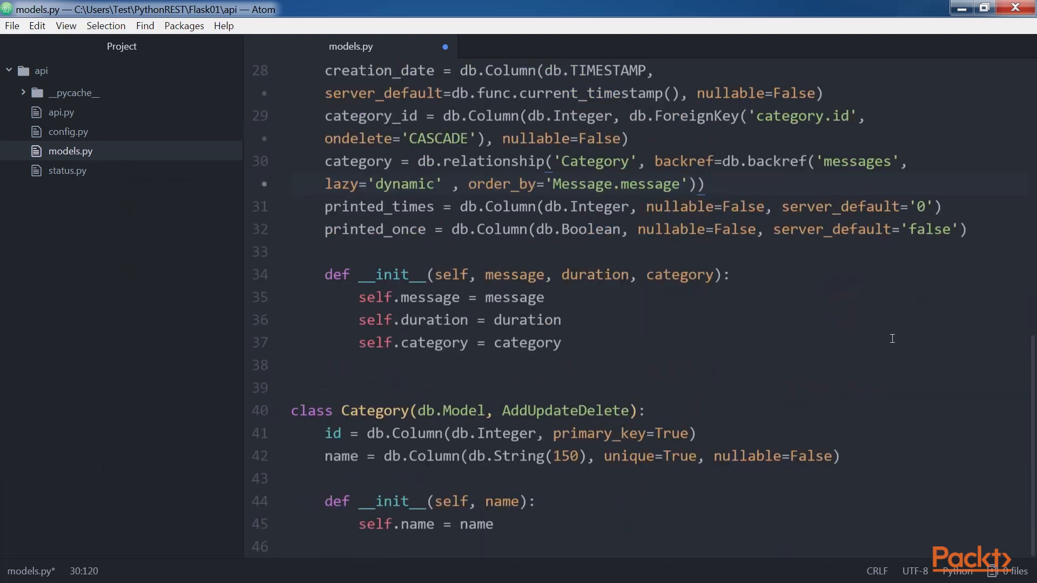
double_click(389, 274)
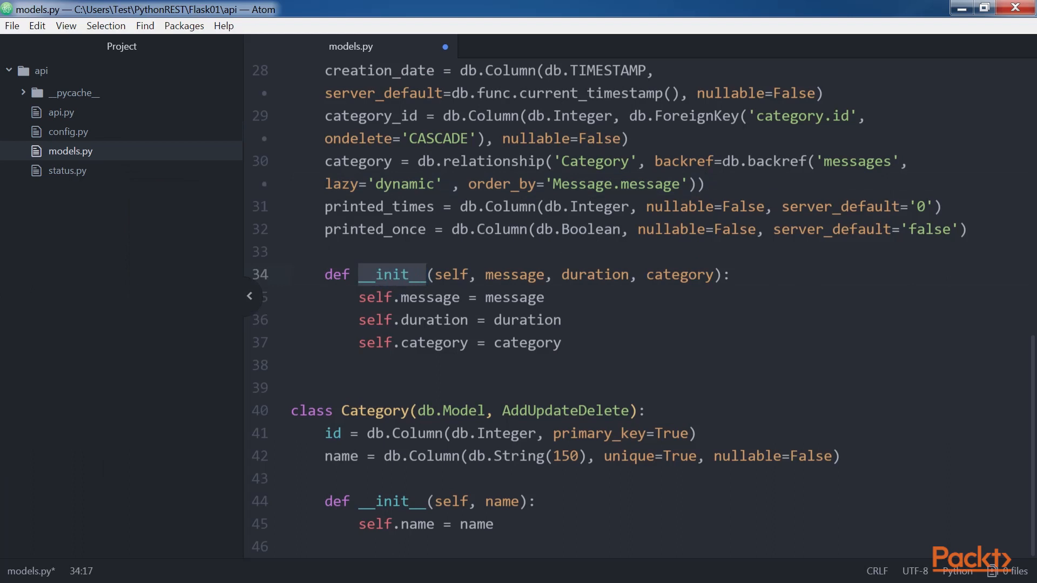
click(426, 274)
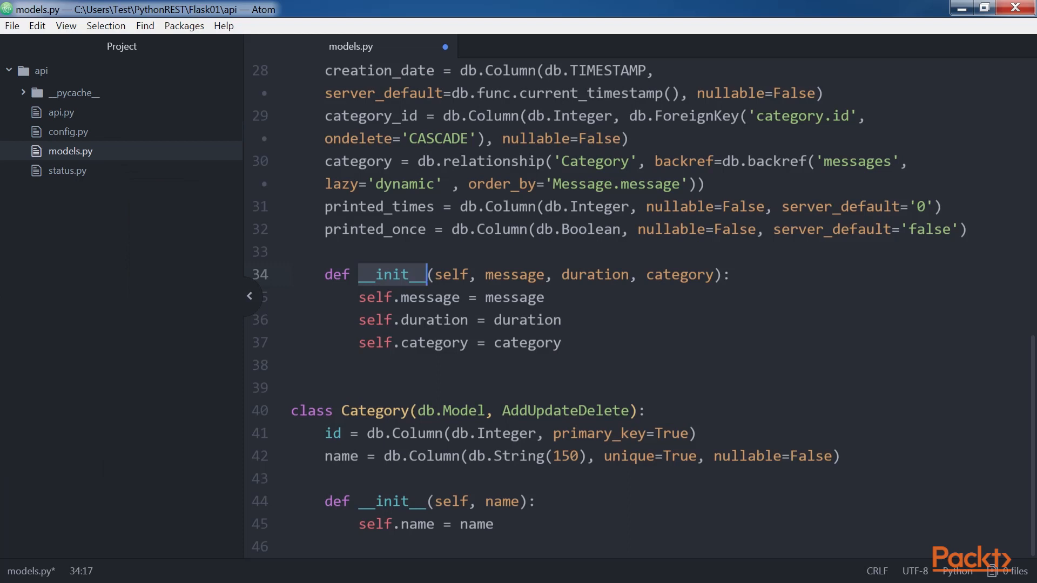
double_click(594, 274)
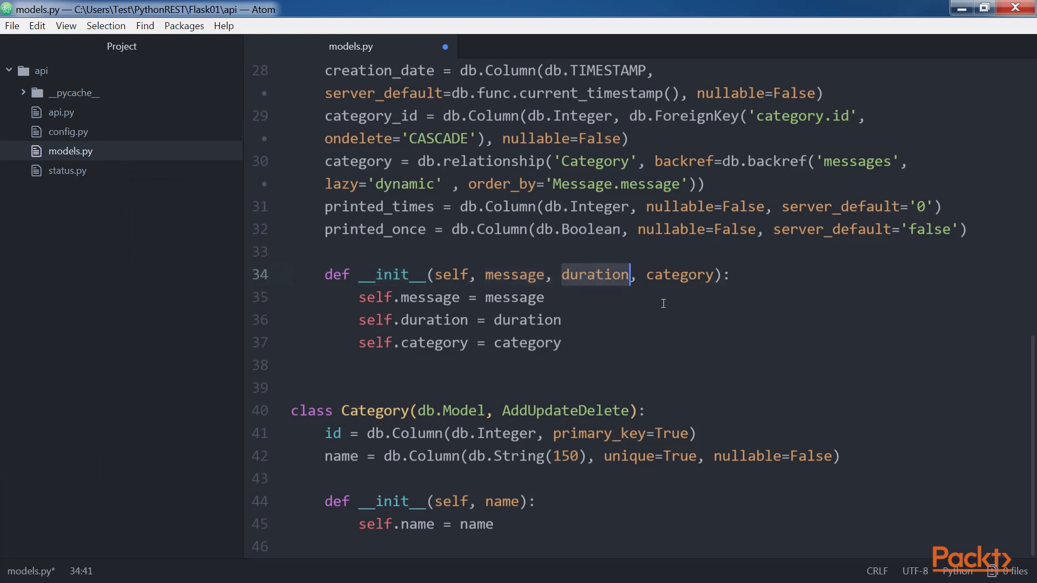
double_click(678, 275)
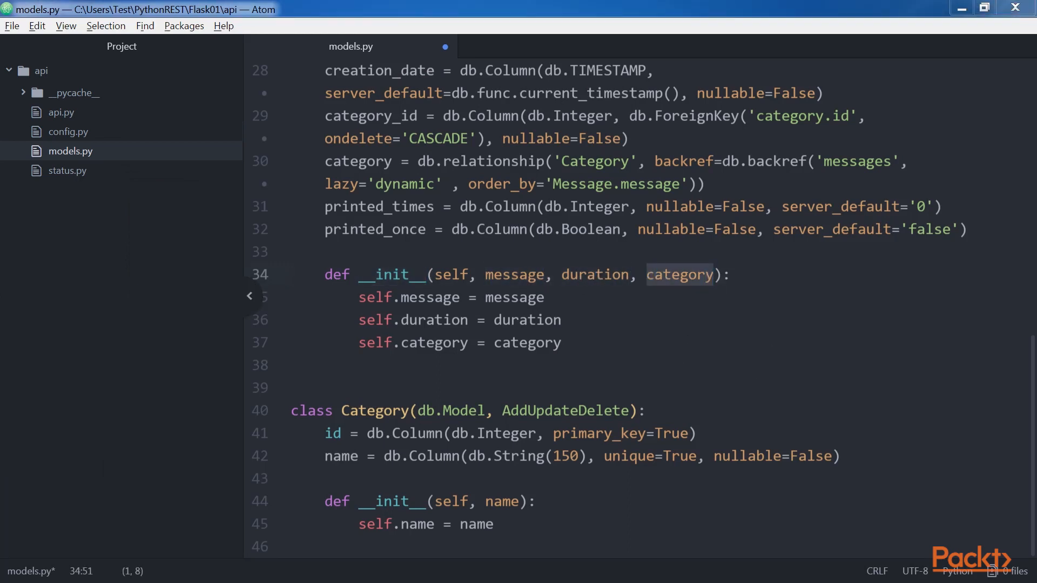